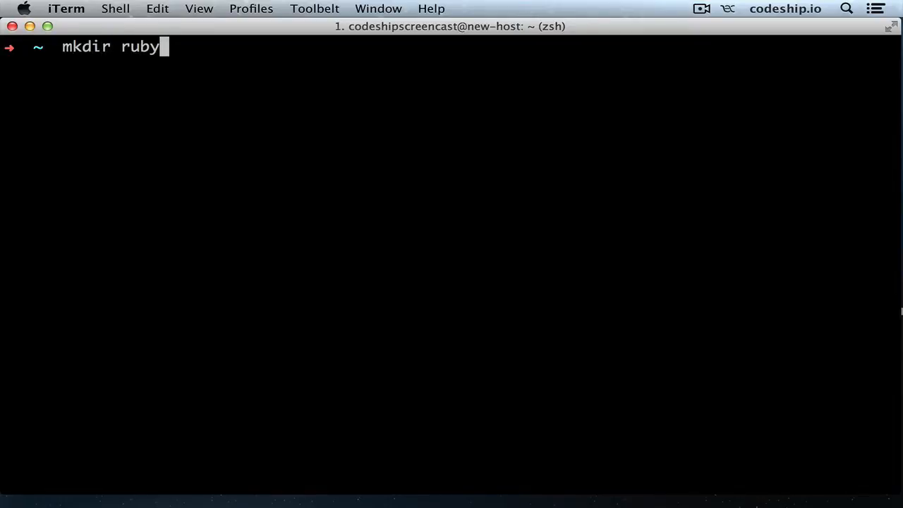
# Step: Create the project folder, edit its Gemfile in TextMate and install the bundled rspec gems
pyautogui.press('Return')
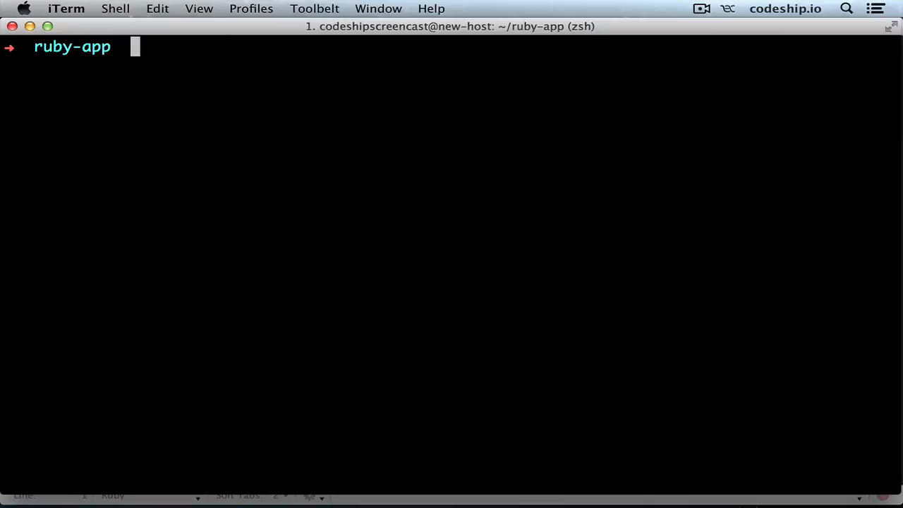
pyautogui.write('mate Gemfil')
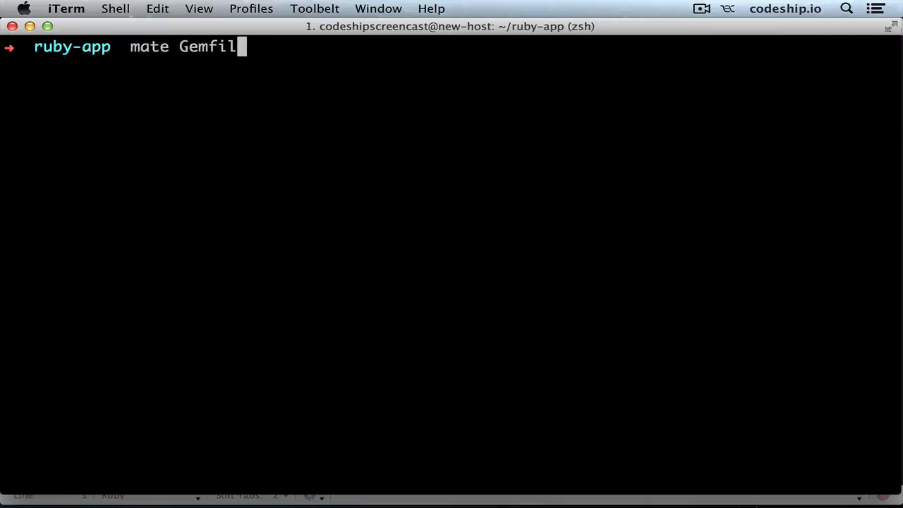
pyautogui.press('Return')
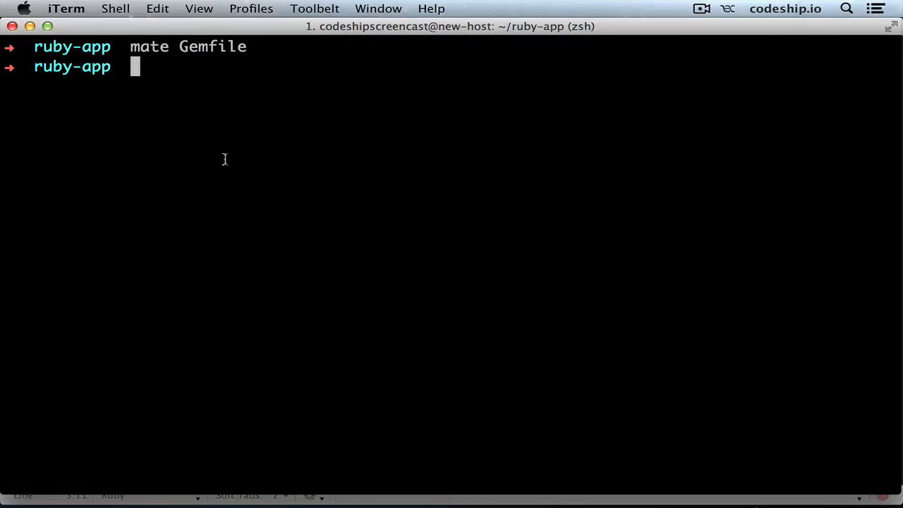
pyautogui.write('bundle')
pyautogui.write('rspec')
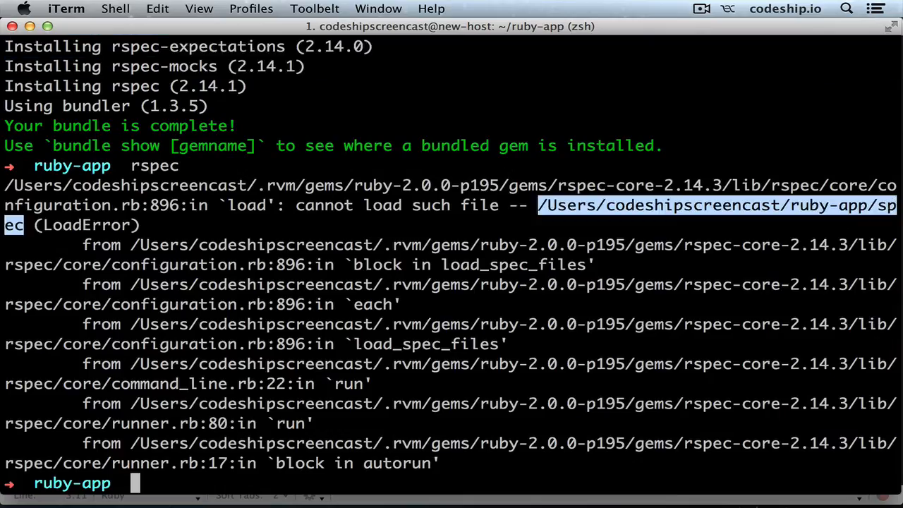
# Step: Create a spec folder so rspec runs cleanly with 0 examples, 0 failures
pyautogui.write('mkdir spec')
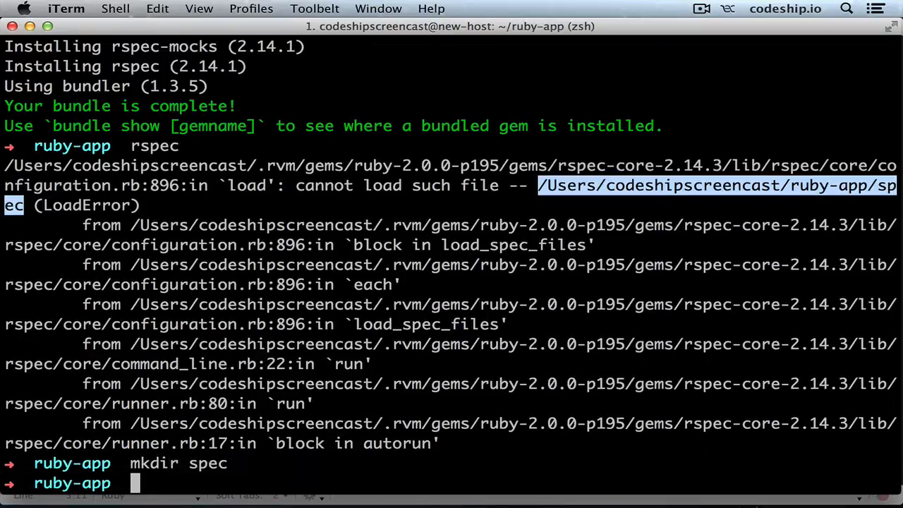
pyautogui.press('Return')
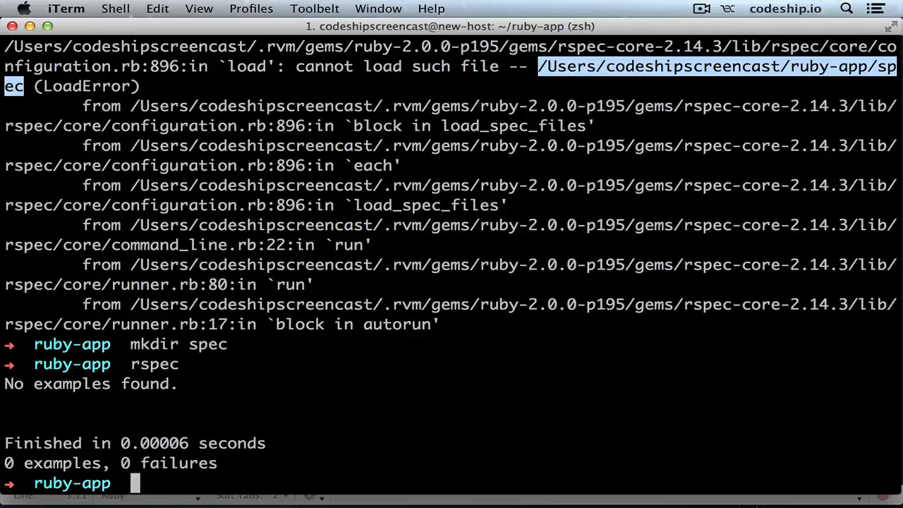
pyautogui.write('mate')
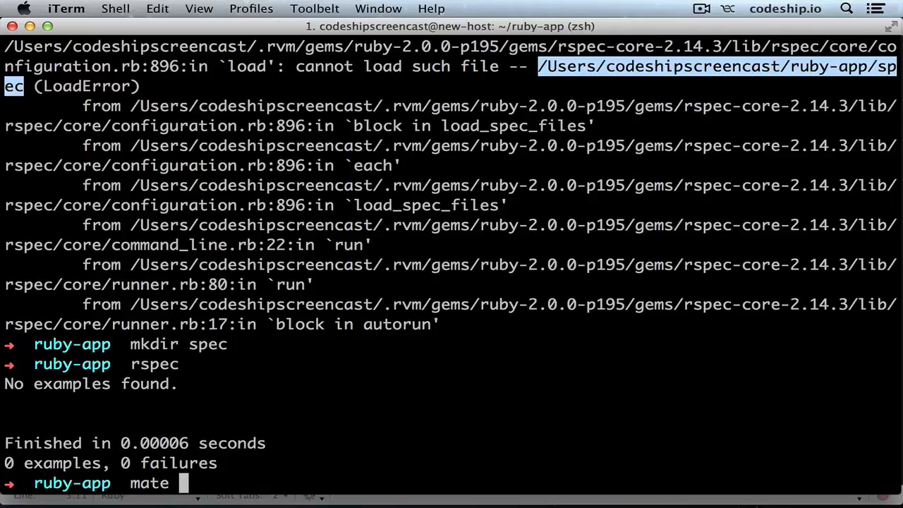
# Step: Write spec/app_spec.rb: describe App, it "should launch" with App.launch.should be_true
pyautogui.write('spec/app')
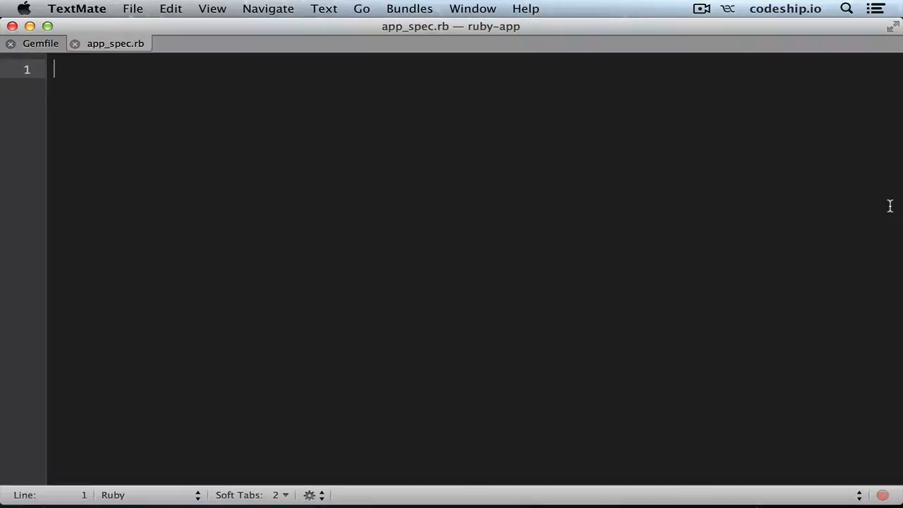
pyautogui.write('describe App do')
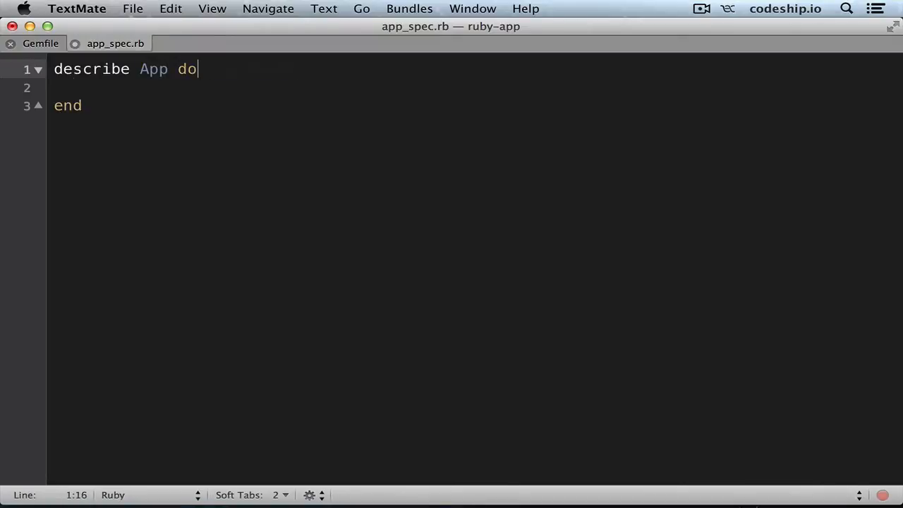
pyautogui.write('it "should "')
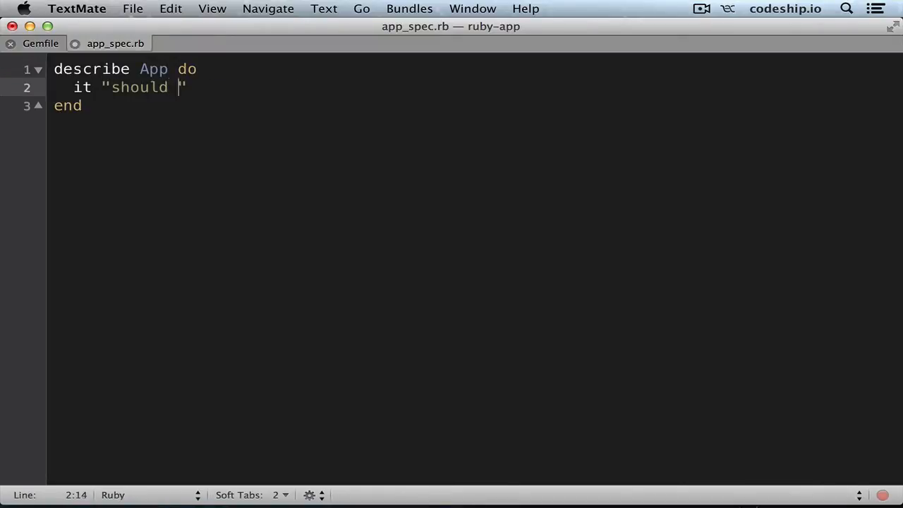
pyautogui.write('launch"')
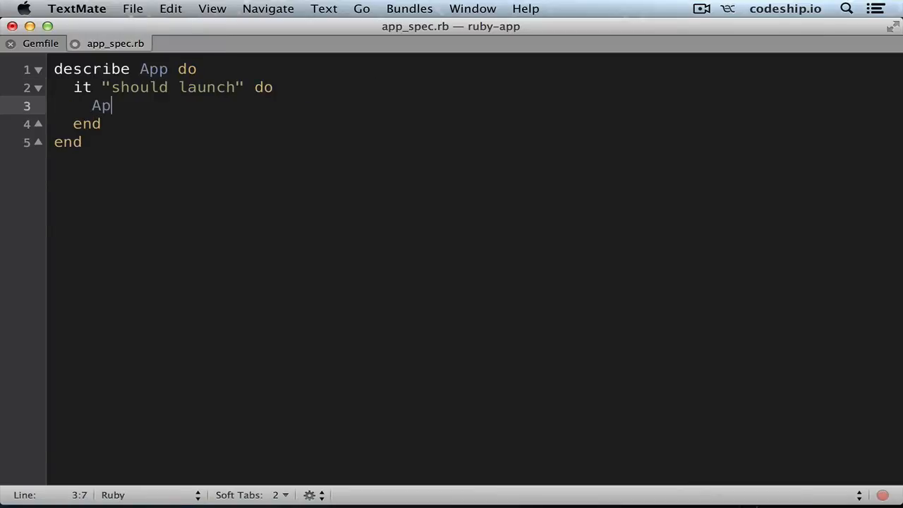
pyautogui.write('p.launch.')
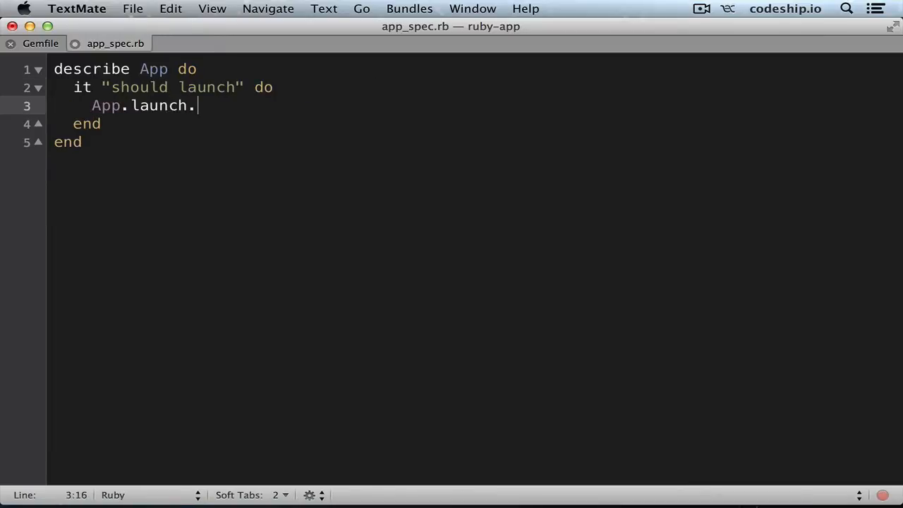
pyautogui.write('should be_tr')
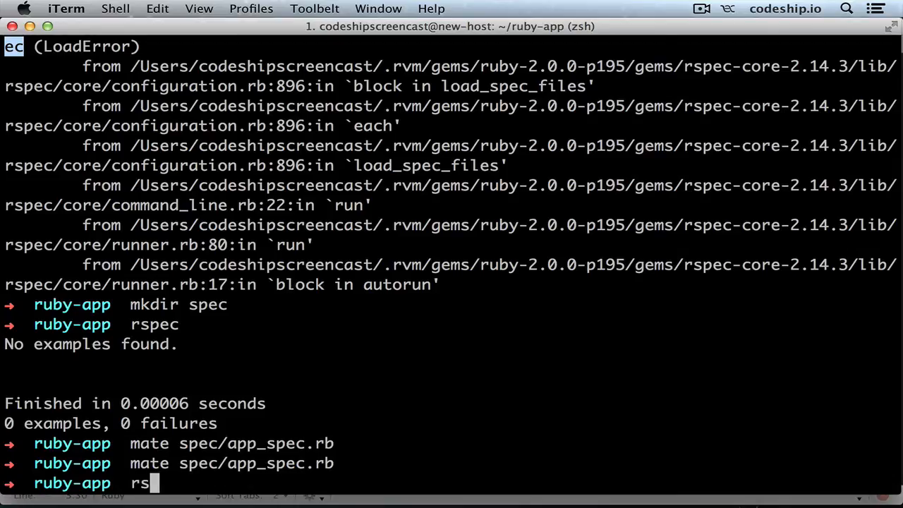
# Step: Create lib/app.rb and add require 'app' so rspec reports 1 example failing on undefined launch
pyautogui.press('Return')
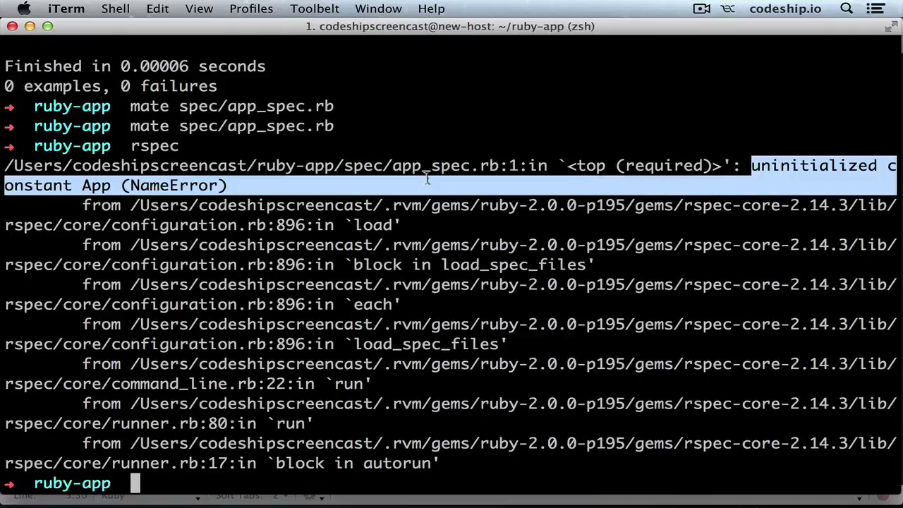
pyautogui.write('mkd')
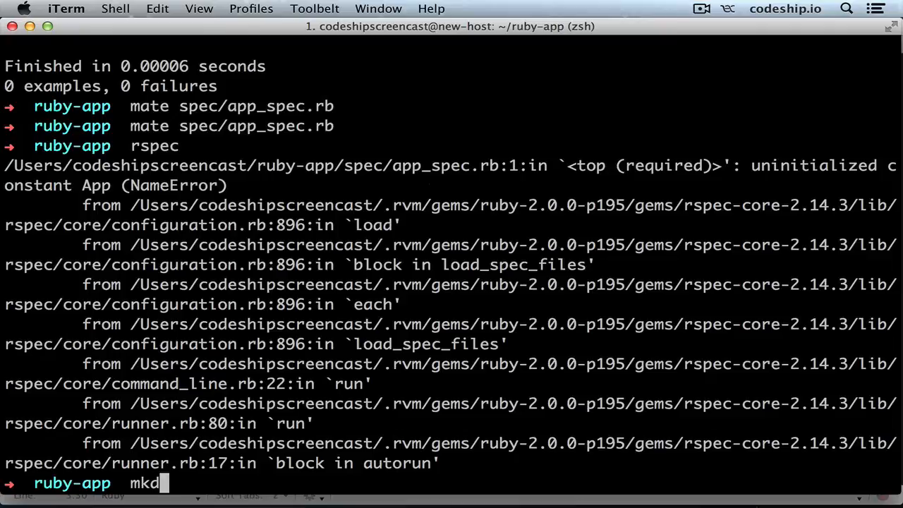
pyautogui.write('ir l')
pyautogui.write('mate')
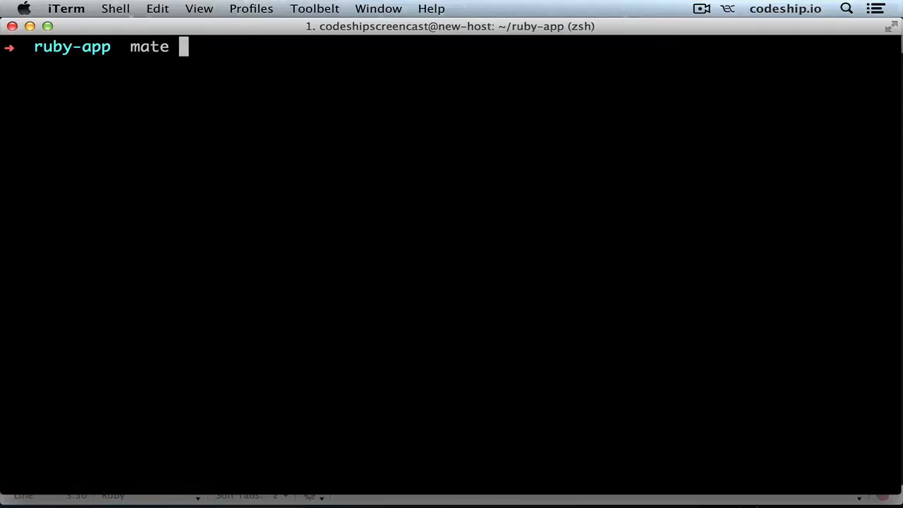
pyautogui.write('lib/app.rb')
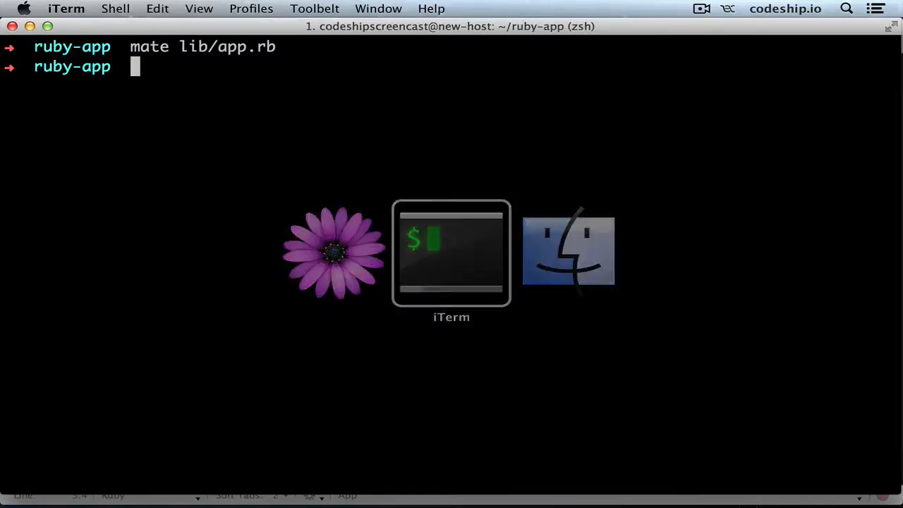
pyautogui.write('rspec')
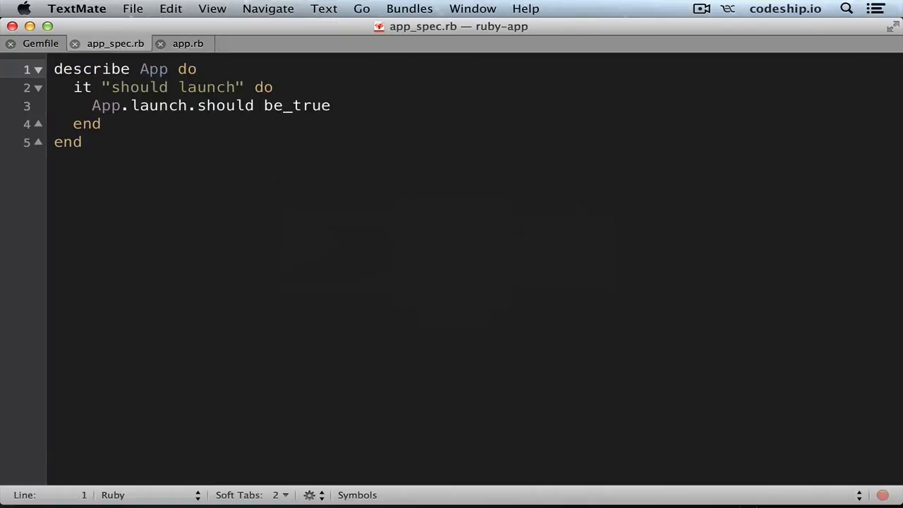
pyautogui.write("require 'app")
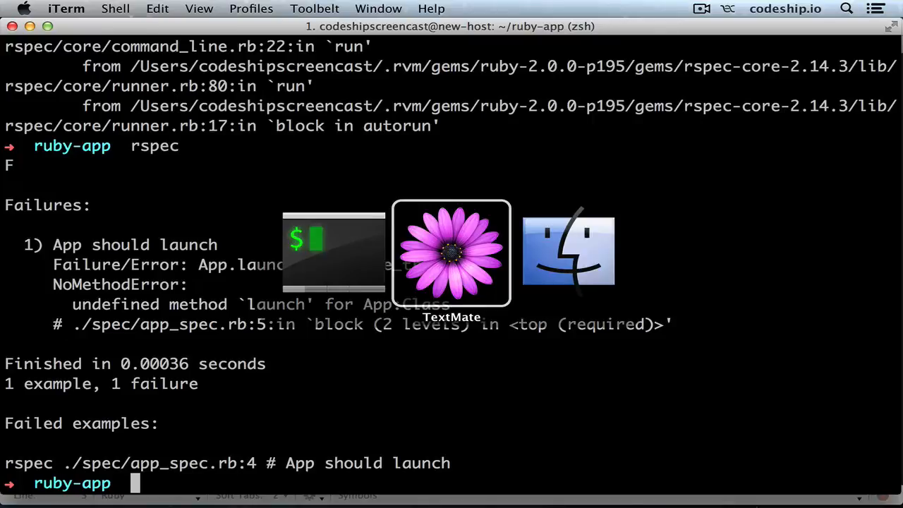
# Step: Try a puts $: debug line above the describe block, remove it, and move to app.rb
pyautogui.click(450, 253)
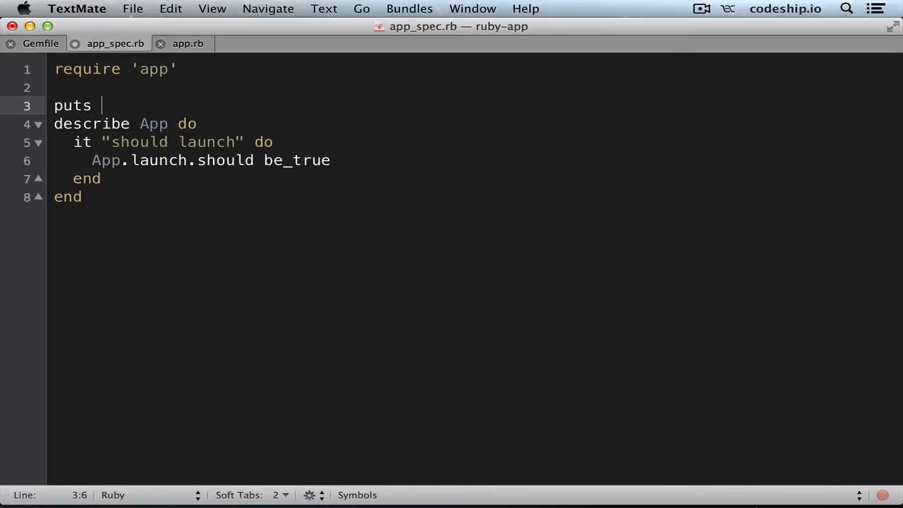
pyautogui.write('$:')
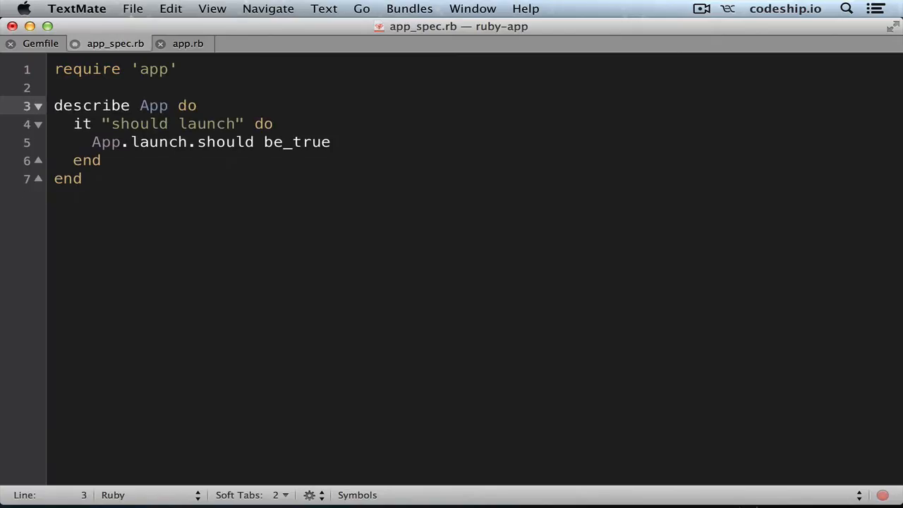
pyautogui.click(187, 43)
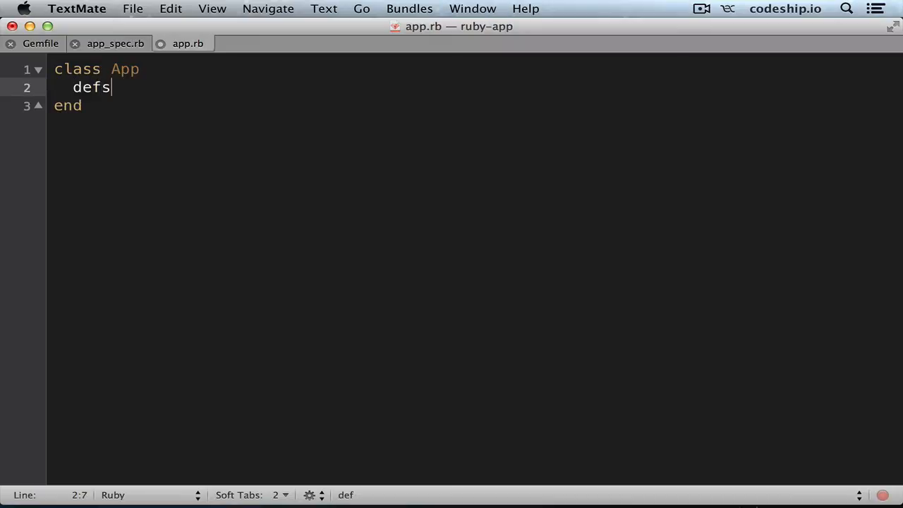
# Step: Define a self.launch class method inside class App in app.rb
pyautogui.write('self.laun')
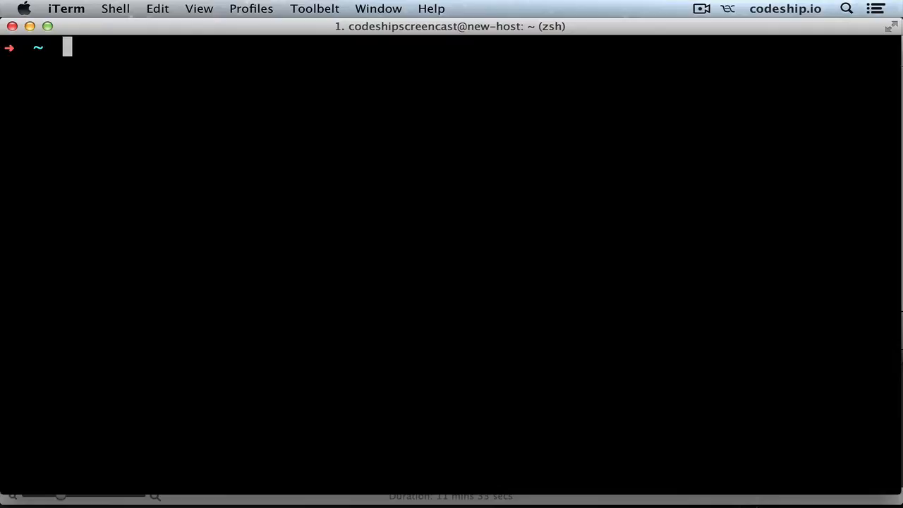
# Step: Create a new Rails app rspec-rails-app, cd into it and open the project in TextMate
pyautogui.write('rails new rs')
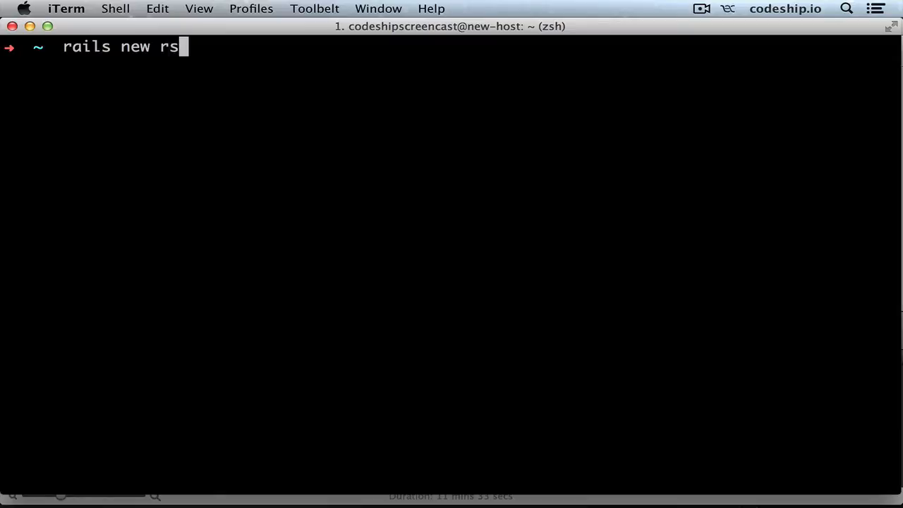
pyautogui.write('pec-rails-ap')
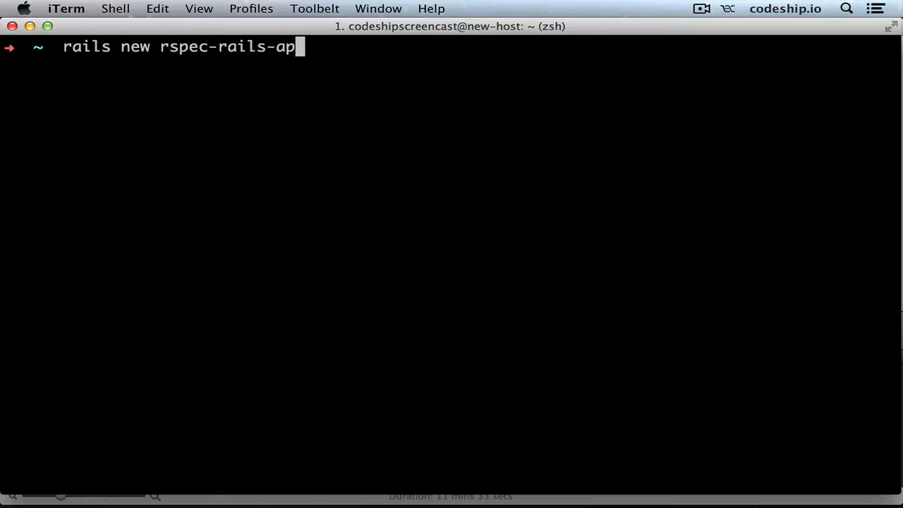
pyautogui.write('cd')
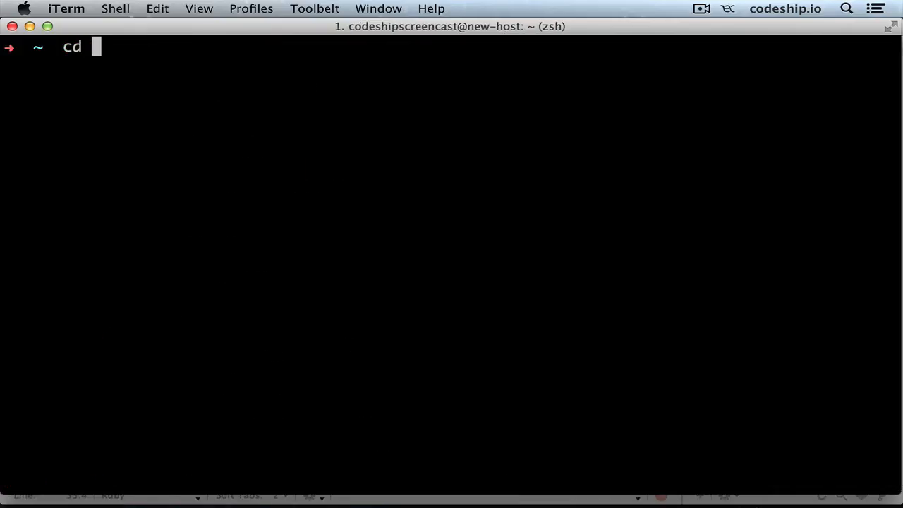
pyautogui.write('rspec')
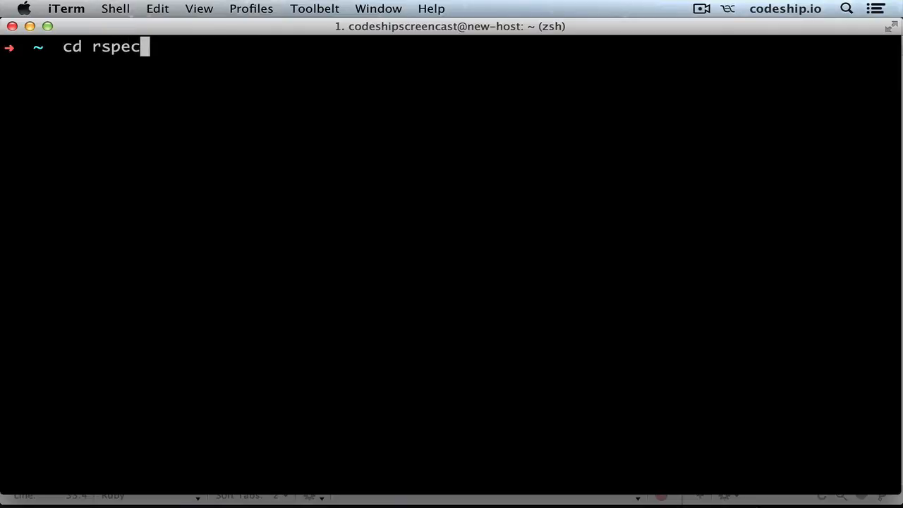
pyautogui.press('Return')
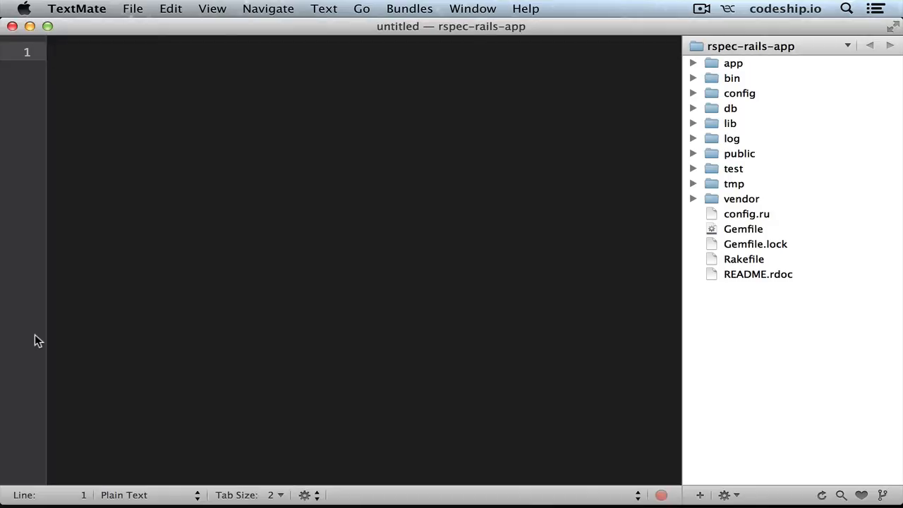
pyautogui.doubleClick(743, 229)
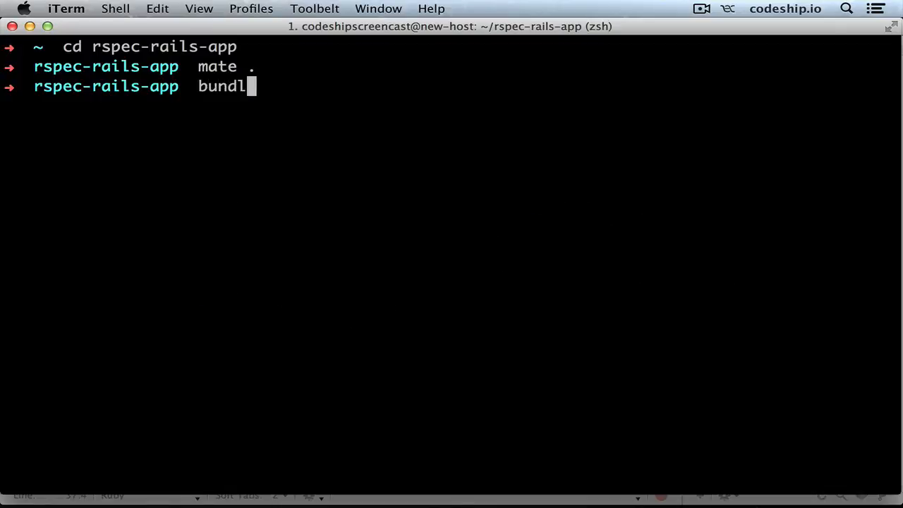
# Step: Run bundle install, then rails generate rspec:install to create the spec folder and helpers
pyautogui.press('return')
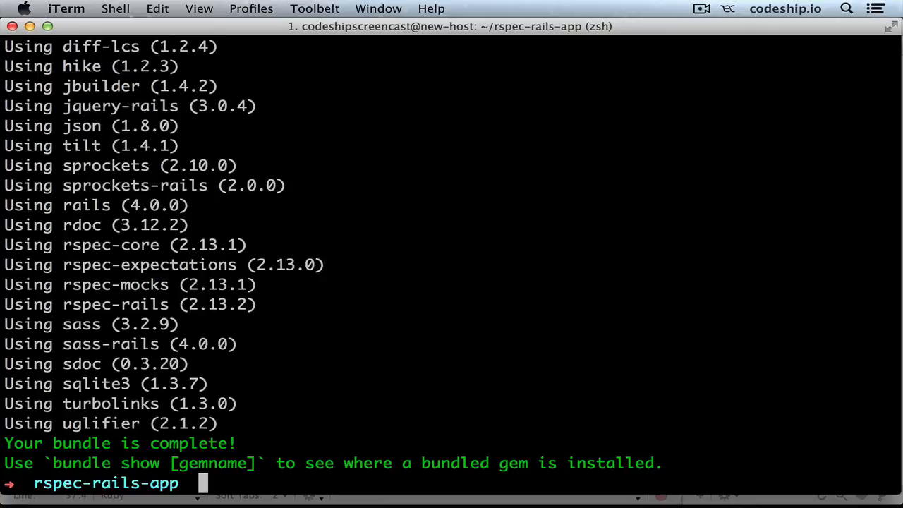
pyautogui.write('rail')
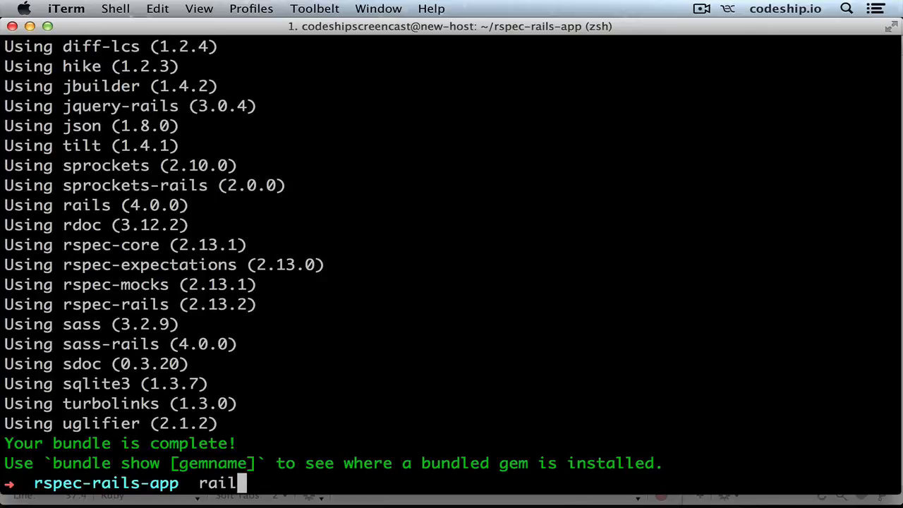
pyautogui.write('s generate rspec')
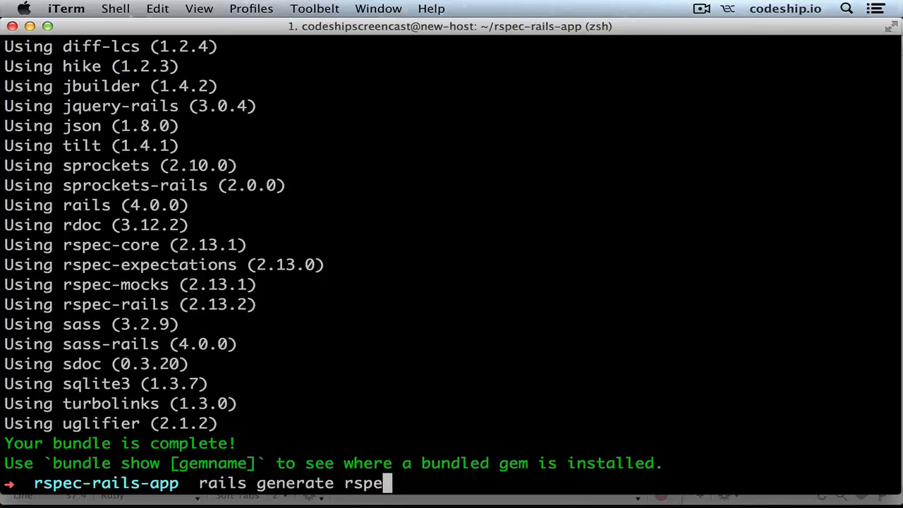
pyautogui.write('c:inst')
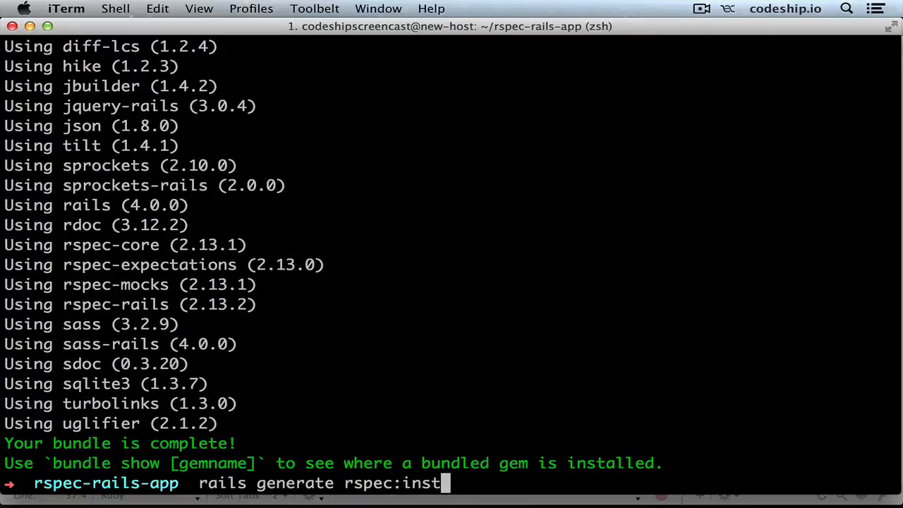
pyautogui.press('Return')
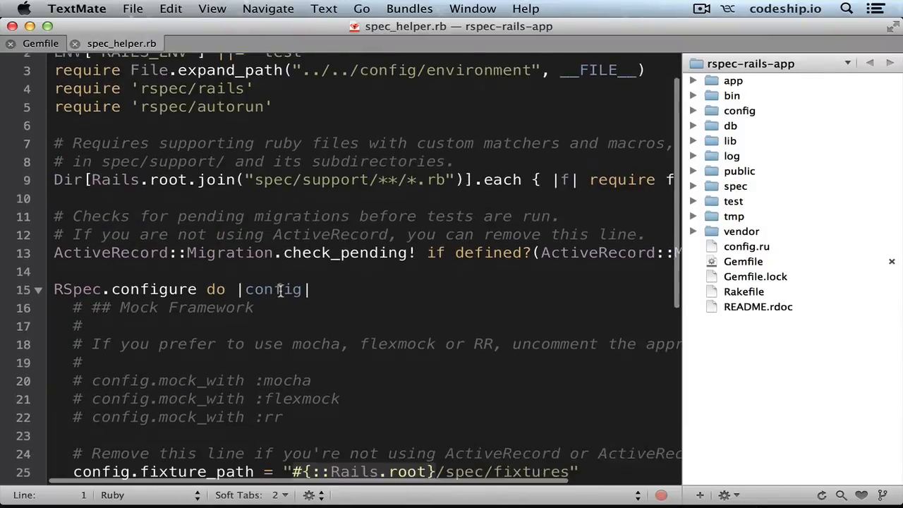
# Step: Review the generated spec_helper.rb and the .rspec file containing --color
pyautogui.scroll(-3)
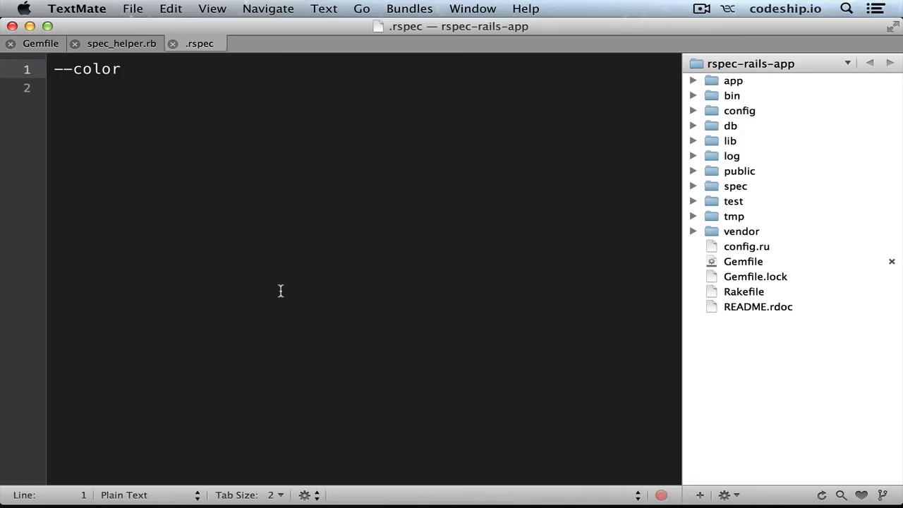
pyautogui.click(52, 68)
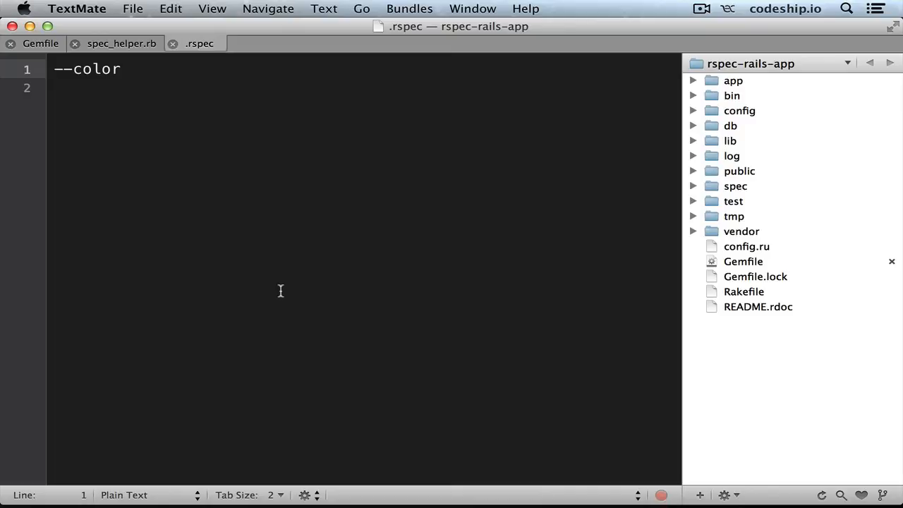
pyautogui.click(55, 68)
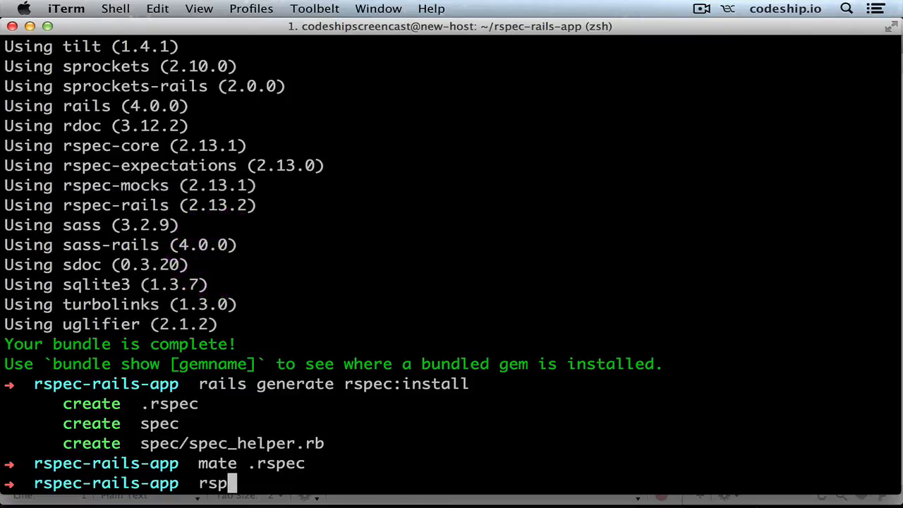
# Step: Create an rspec-core binstub and run bin/rspec, reporting 0 examples, 0 failures
pyautogui.write('ec')
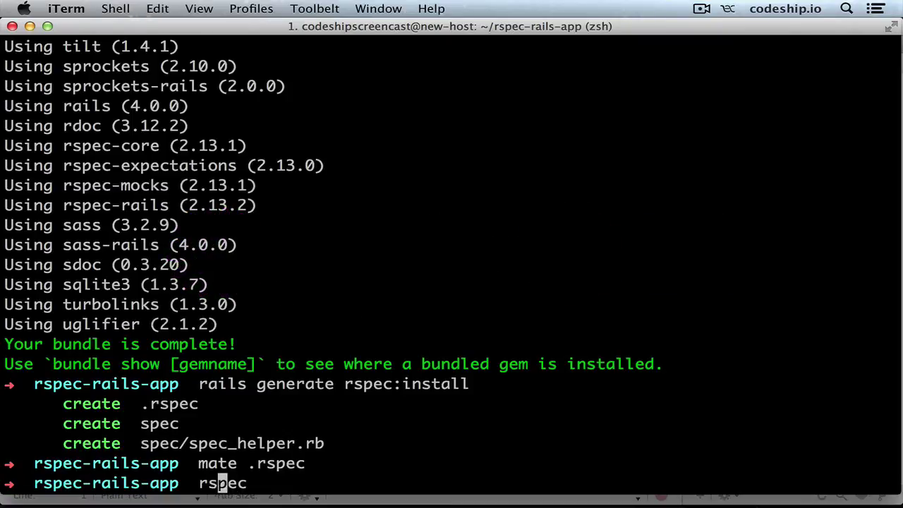
pyautogui.write('bundle')
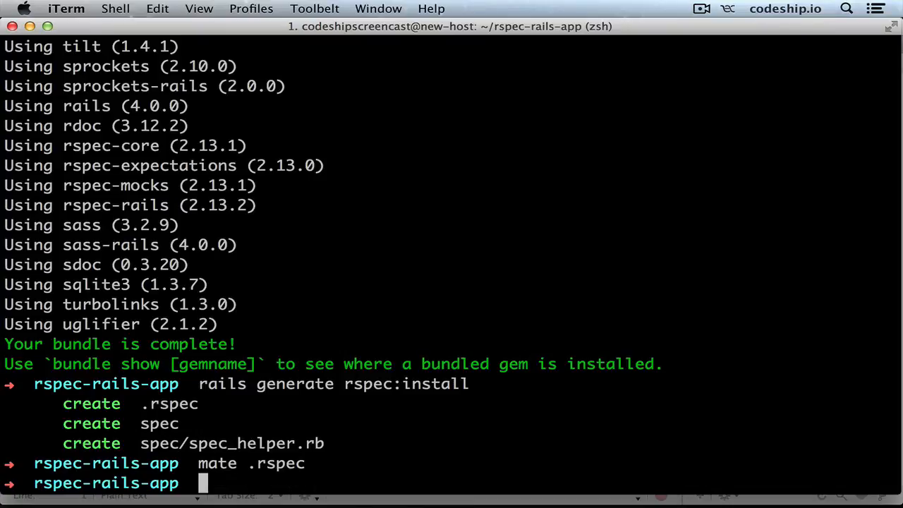
pyautogui.write('bundle binst')
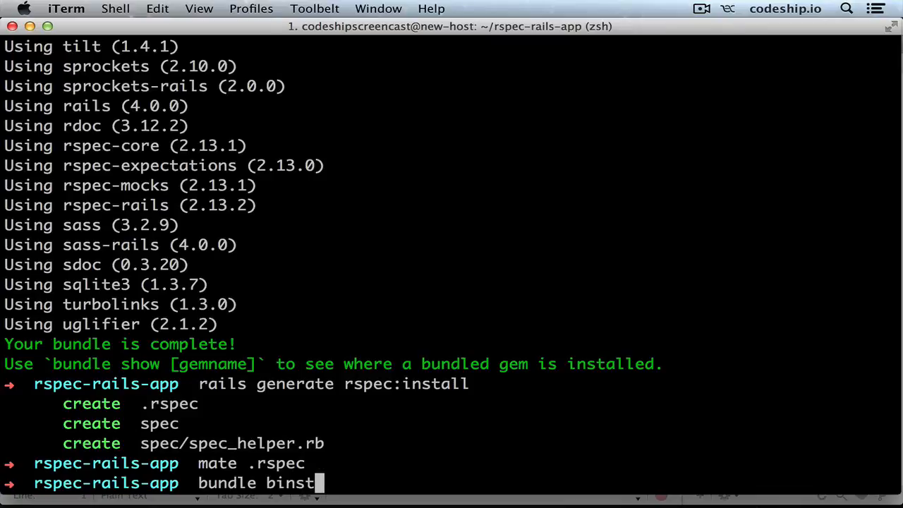
pyautogui.write('ub rspec-core')
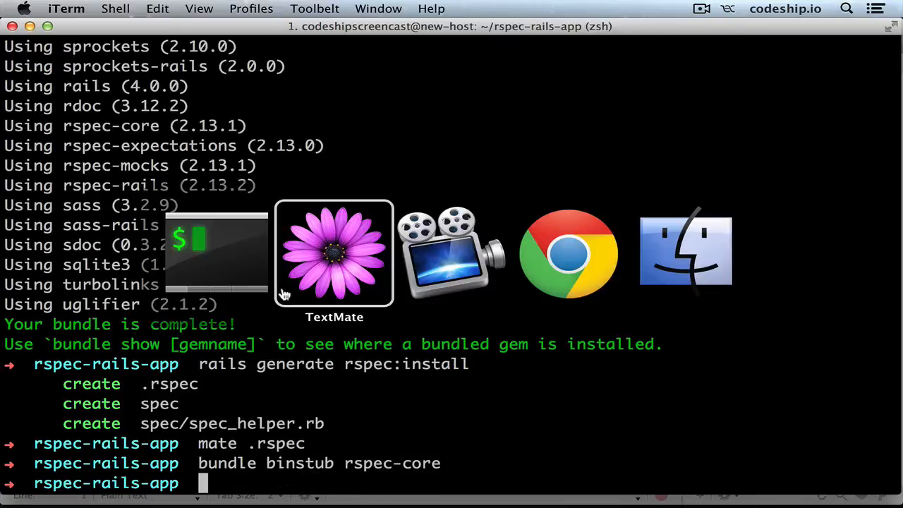
pyautogui.click(334, 254)
pyautogui.write('bin')
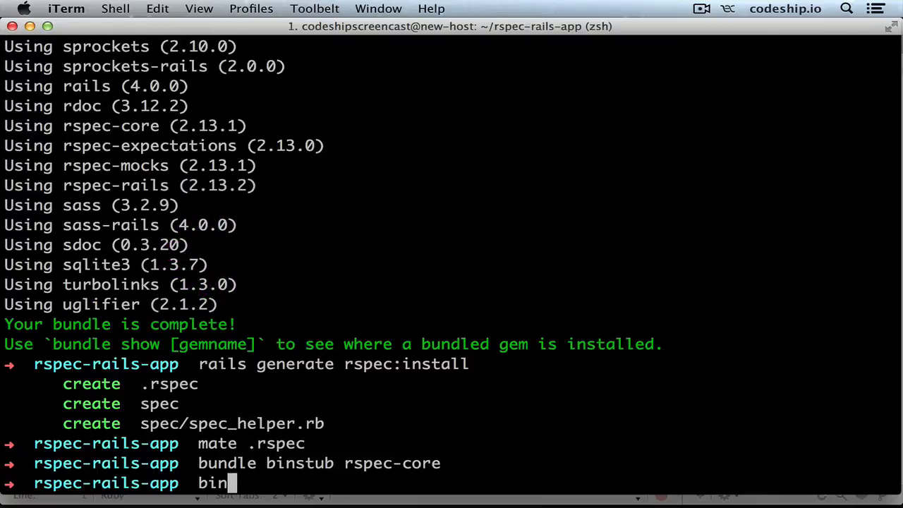
pyautogui.write('/rspec')
pyautogui.press('Return')
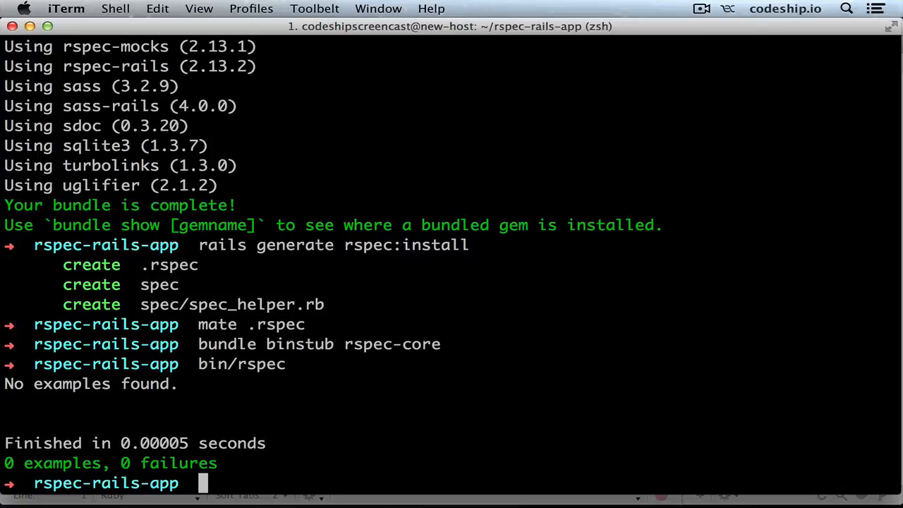
# Step: Run rails generate model user username:string, producing the migration, model and user_spec.rb
pyautogui.write('rails gene')
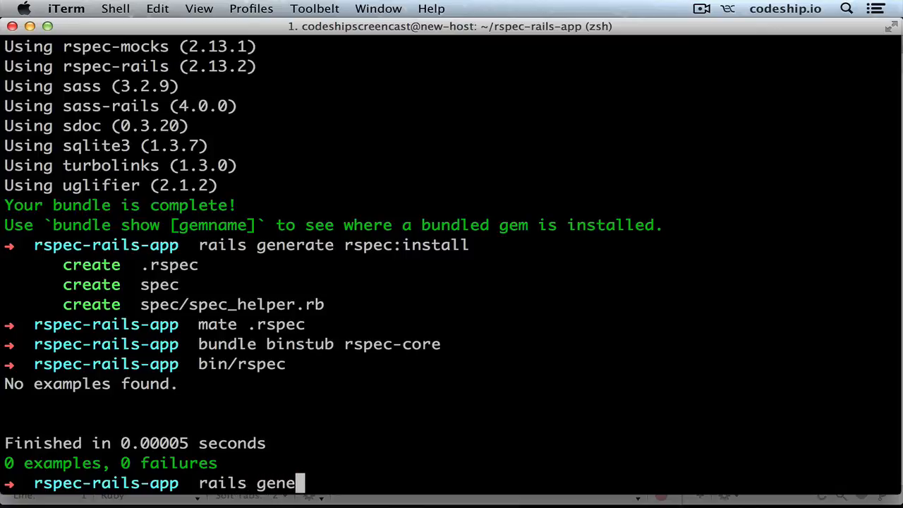
pyautogui.write('rate model user username')
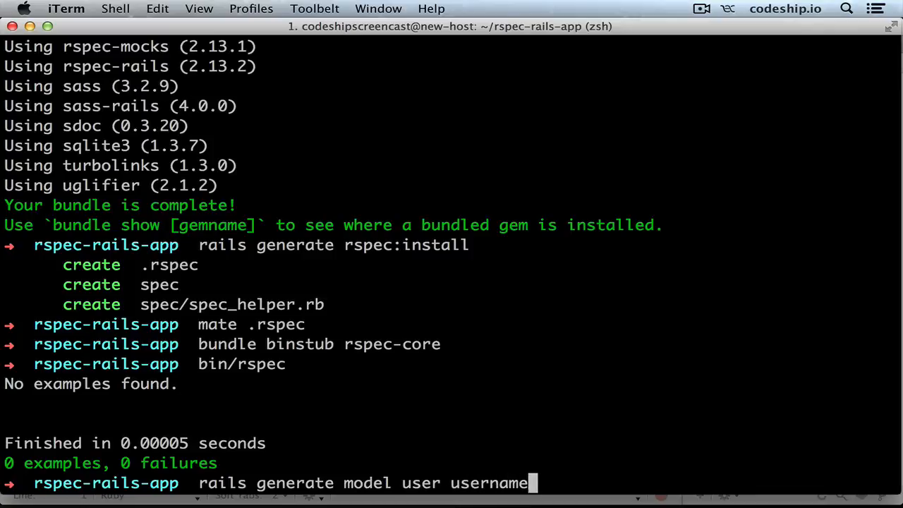
pyautogui.write(':string')
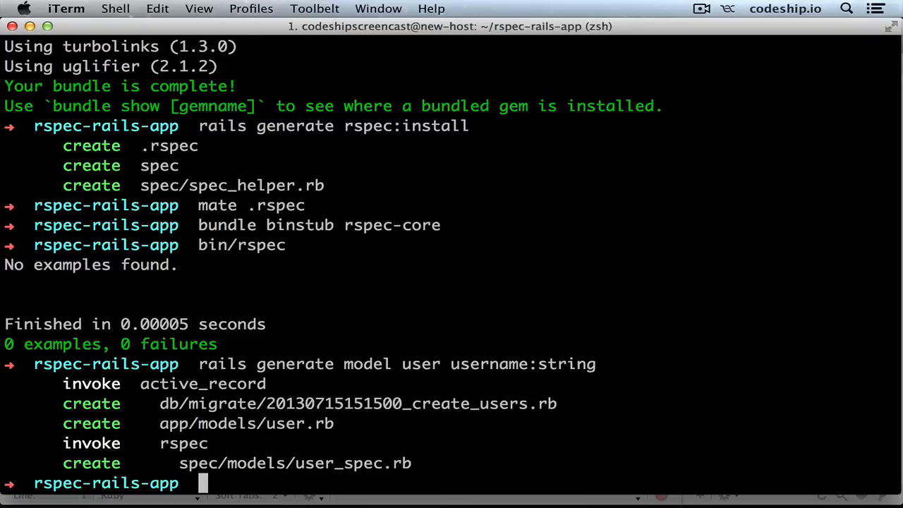
pyautogui.write('rails generate model user username:string')
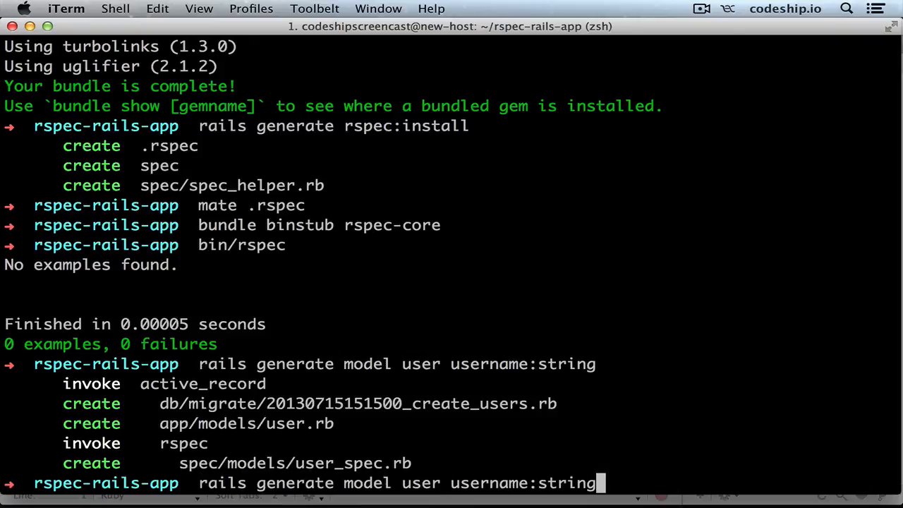
# Step: Run 'rake db:migrate RAILS_ENV=test' after bin/rspec reports pending migrations, then start 'bin/rspec' again
pyautogui.press('Return')
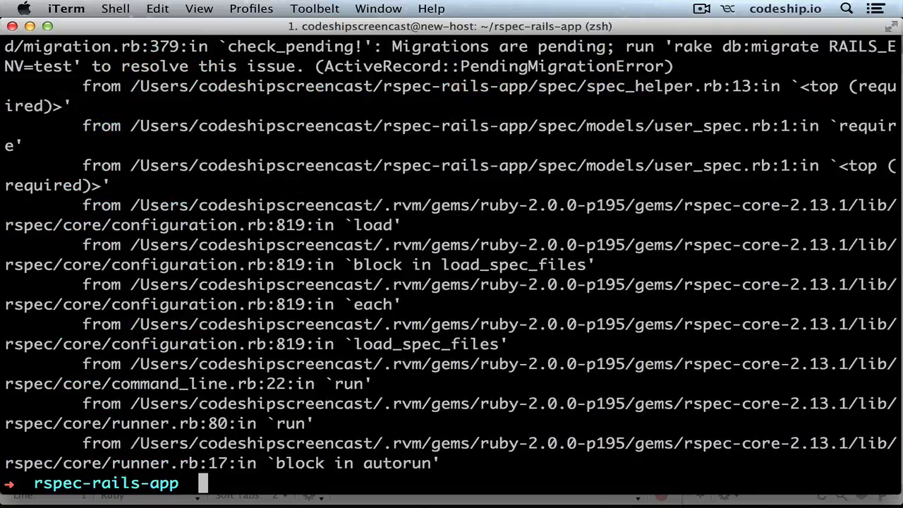
pyautogui.write('rake db:migrate RAILS_ENV=test')
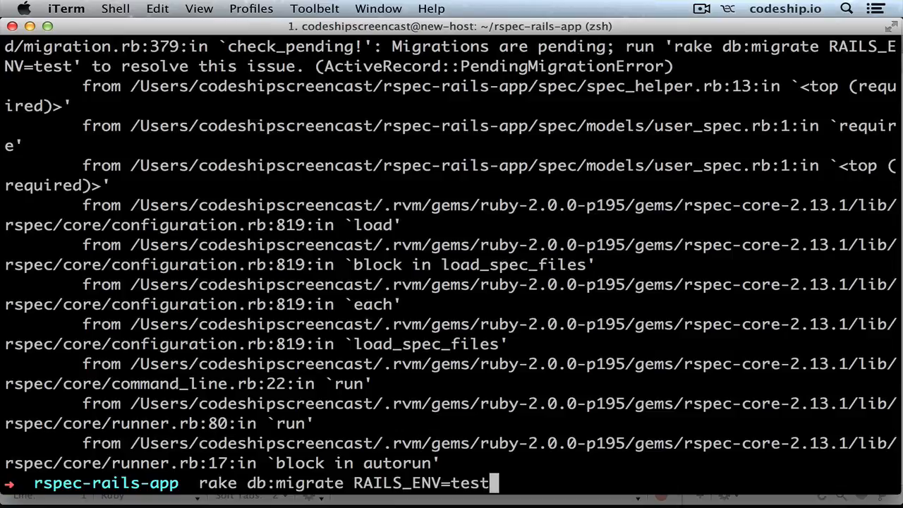
pyautogui.press('Return')
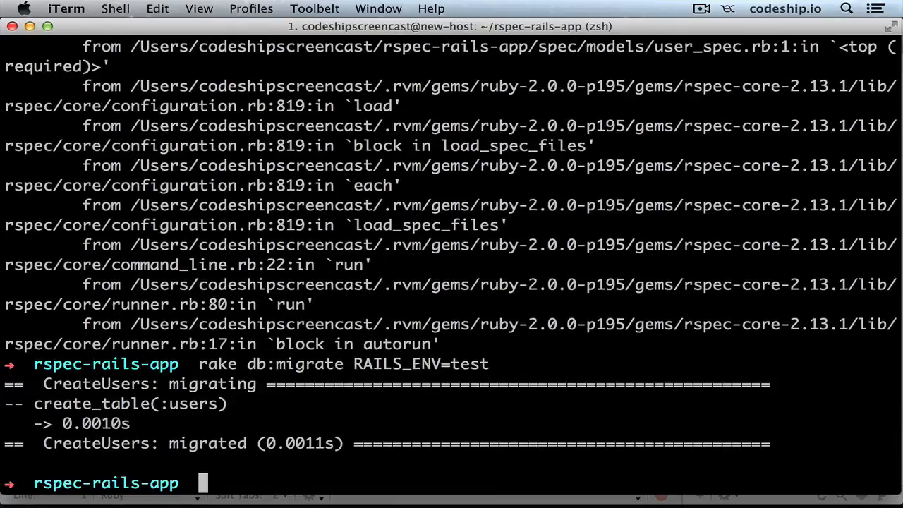
pyautogui.write('bin/rspec')
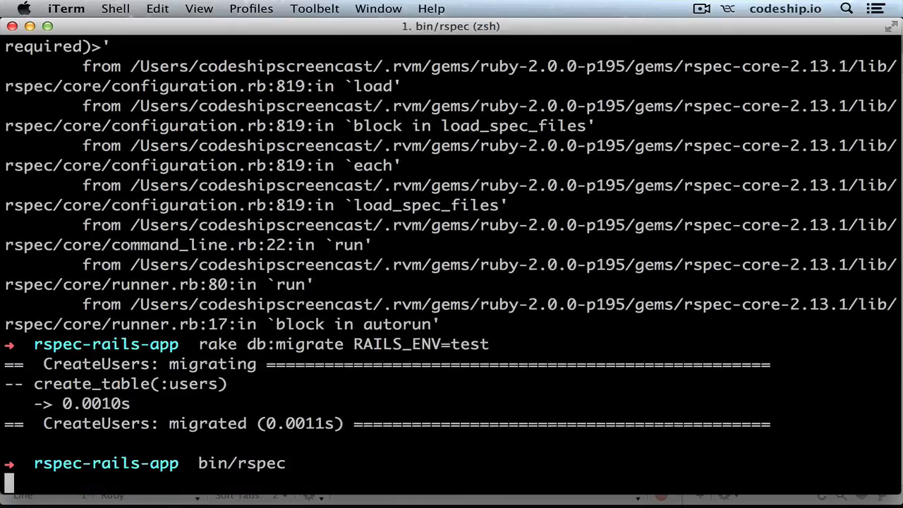